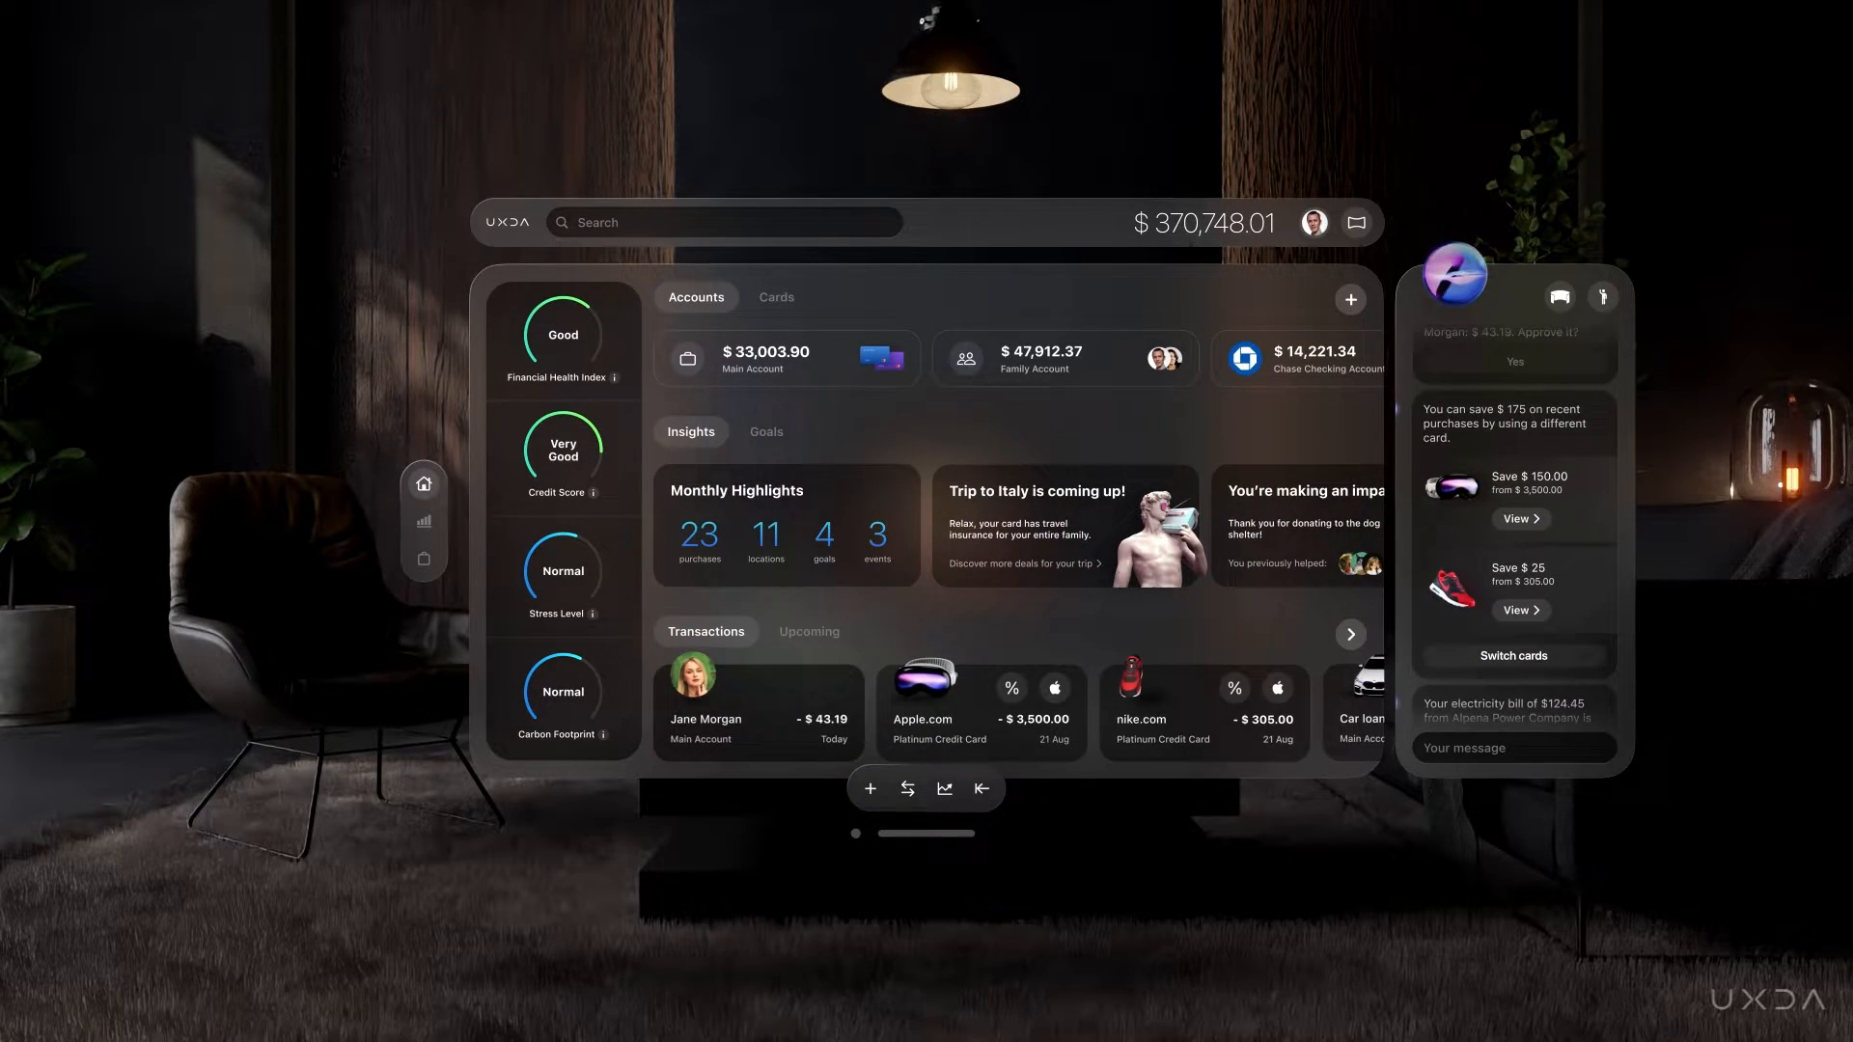
Check the Apple Vision Pro purchase, then accept the advisor's switch-cards tip saving $175.
click(939, 709)
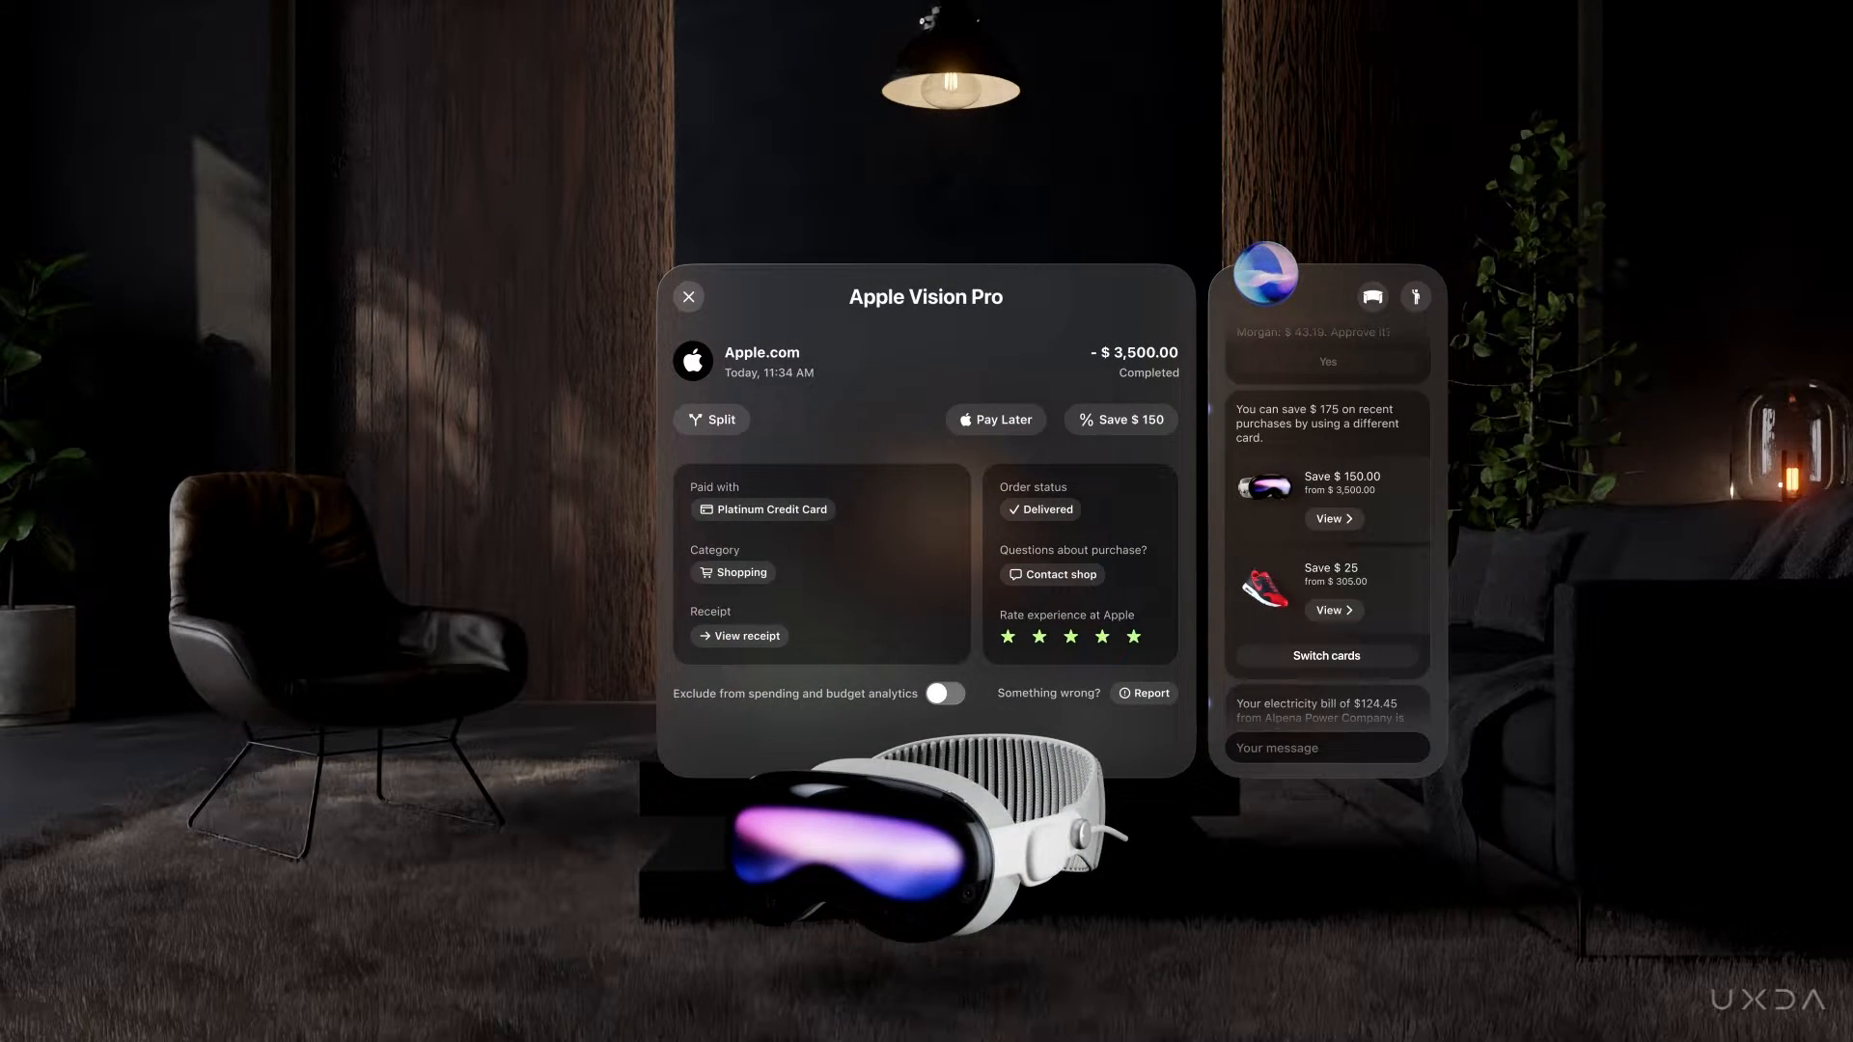
click(688, 296)
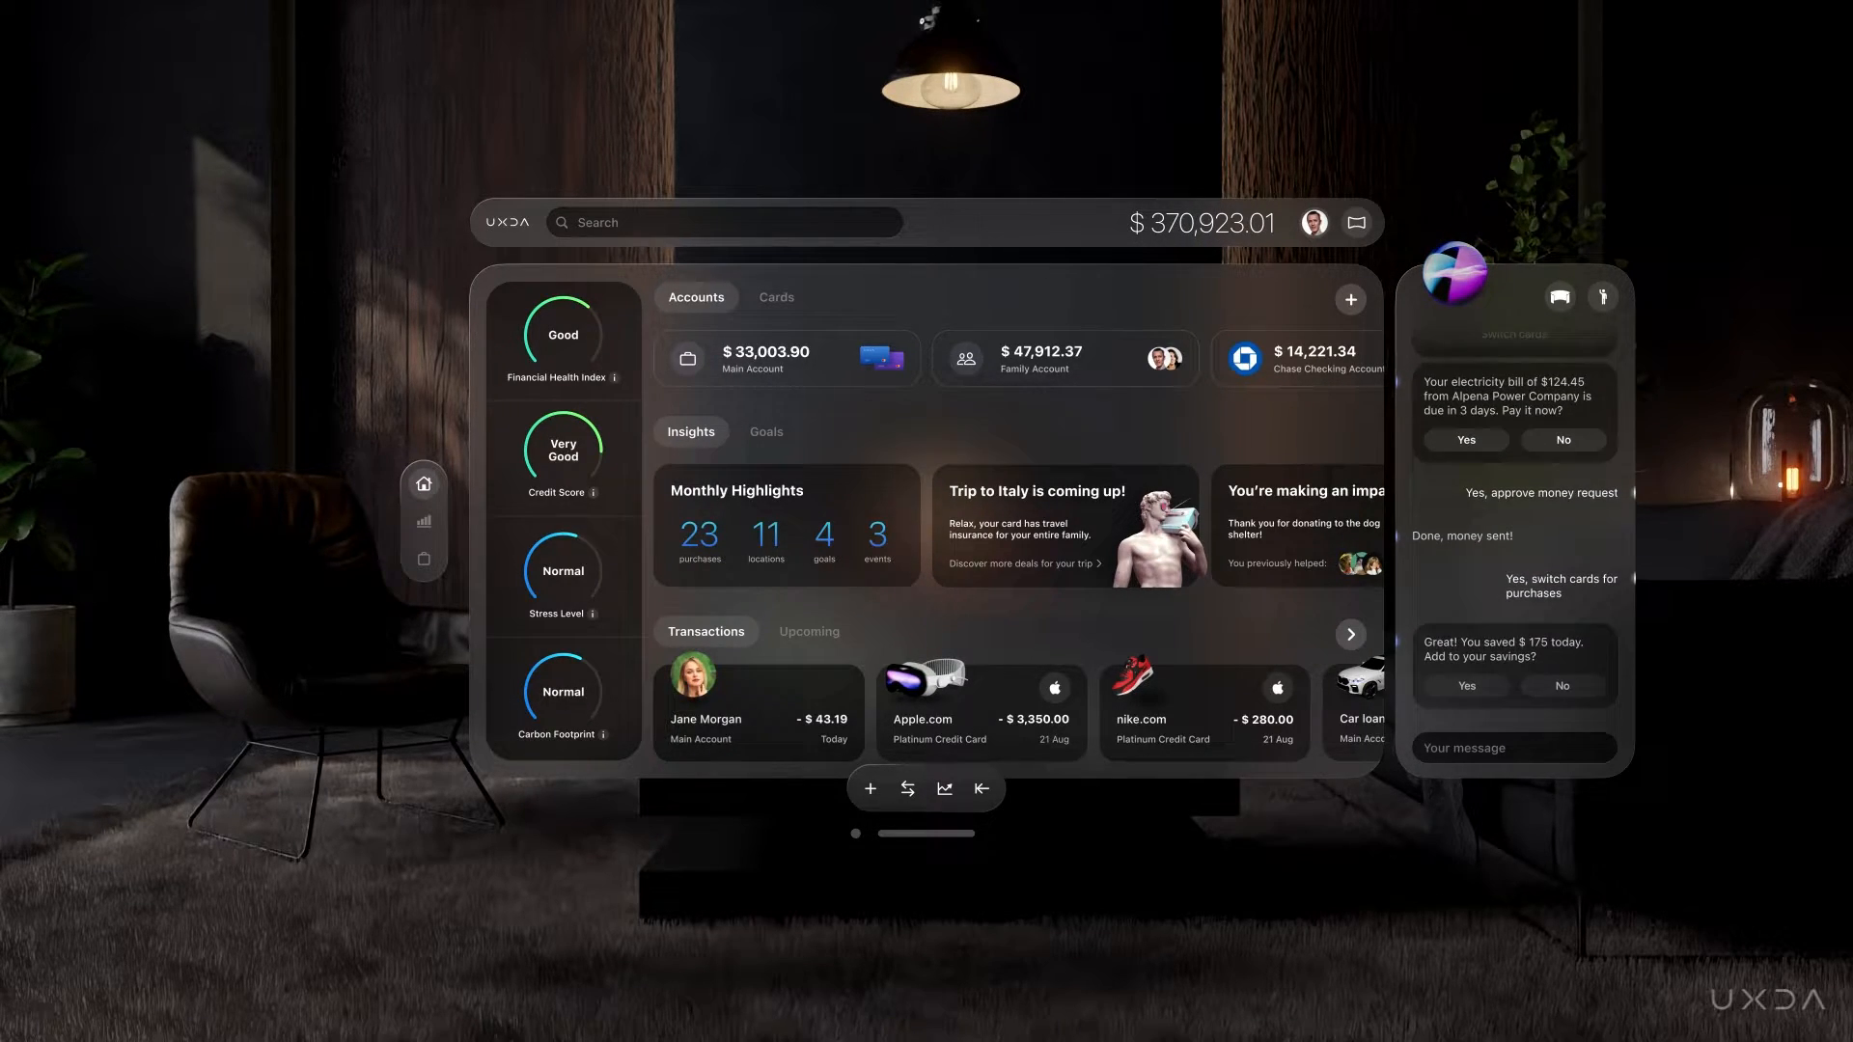
click(1562, 683)
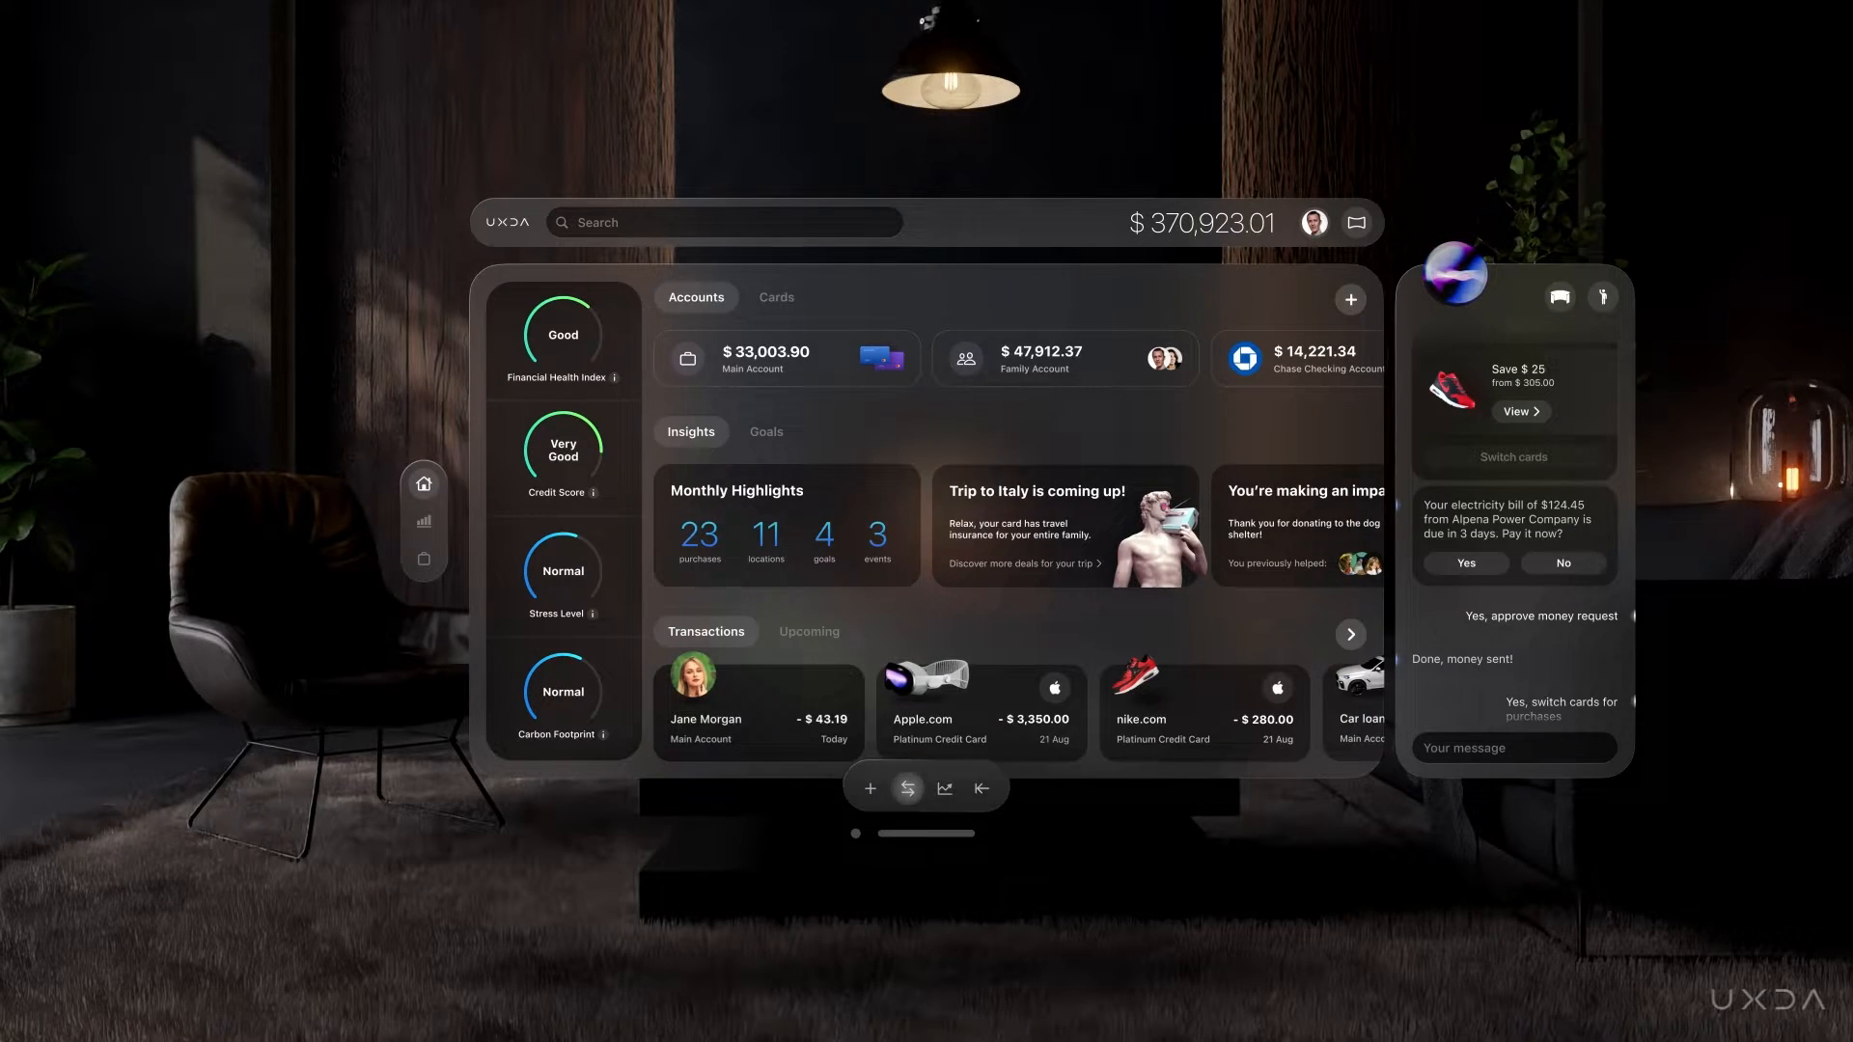
Open and close the Send money form before the advisor schedules the electricity bill payment.
click(906, 788)
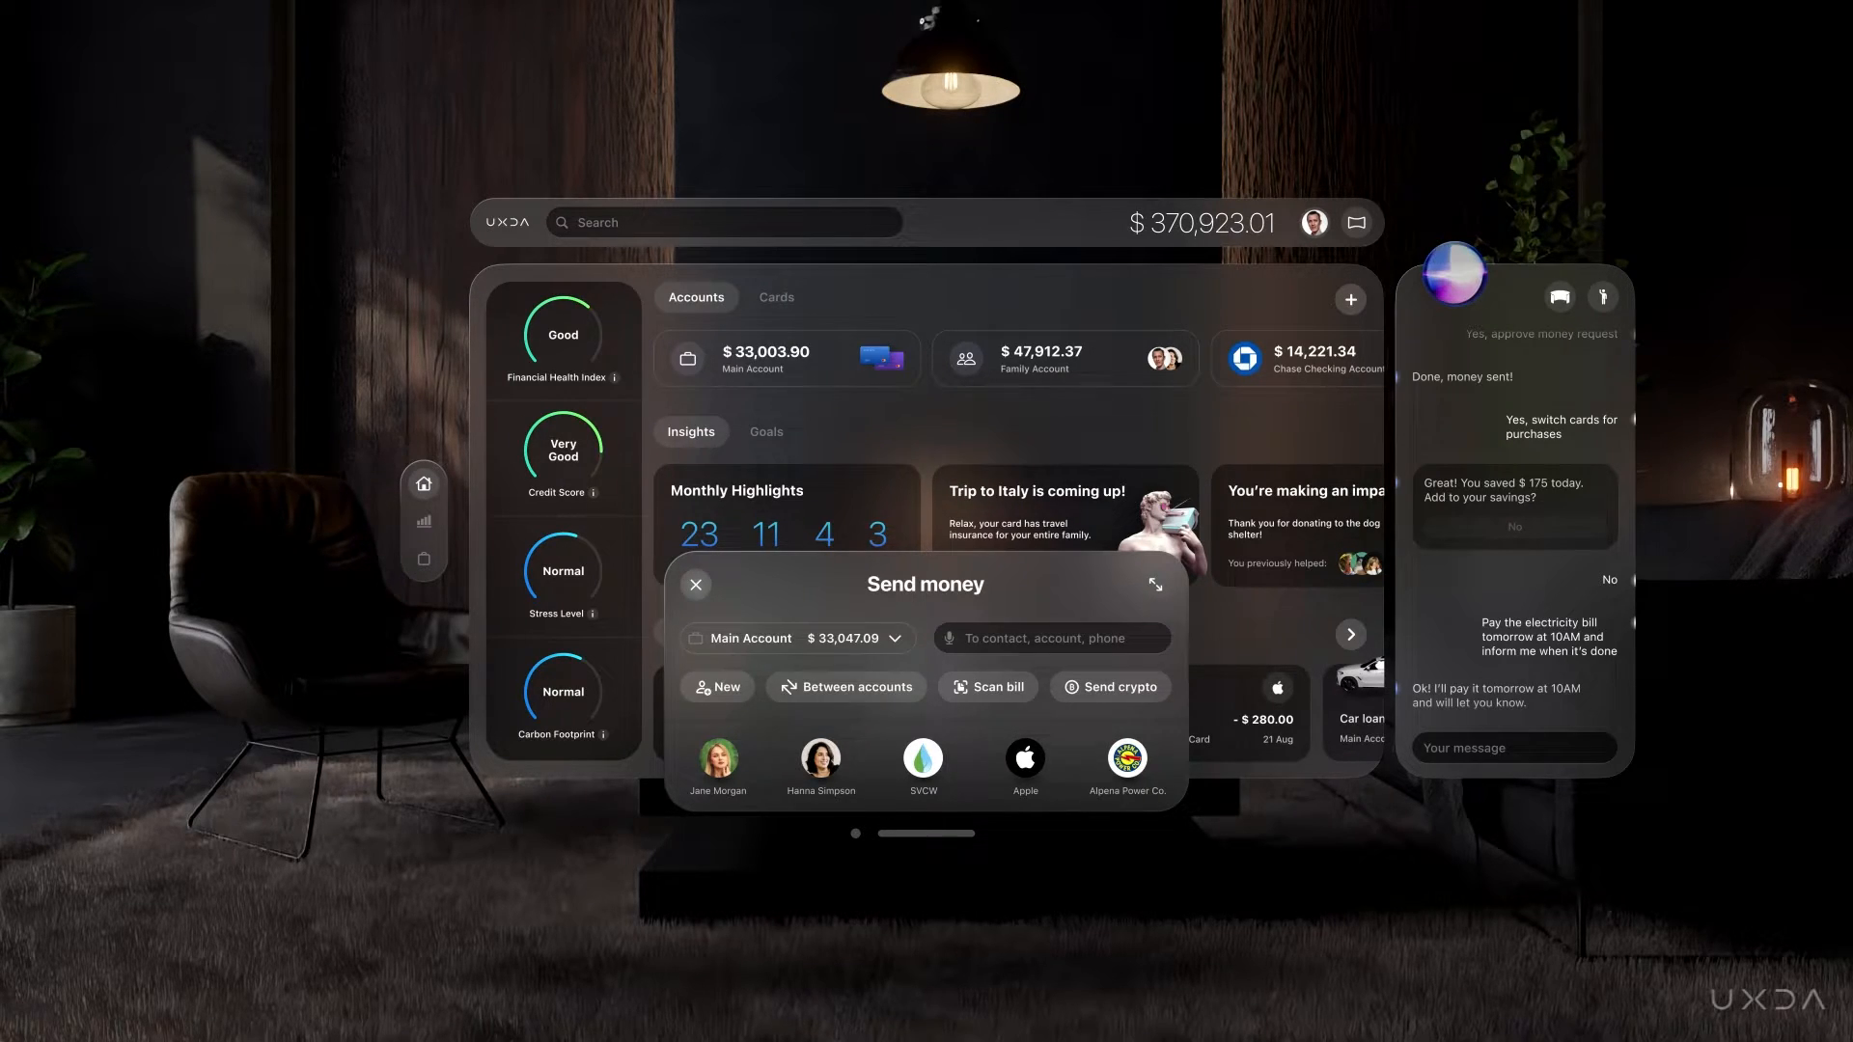
click(695, 584)
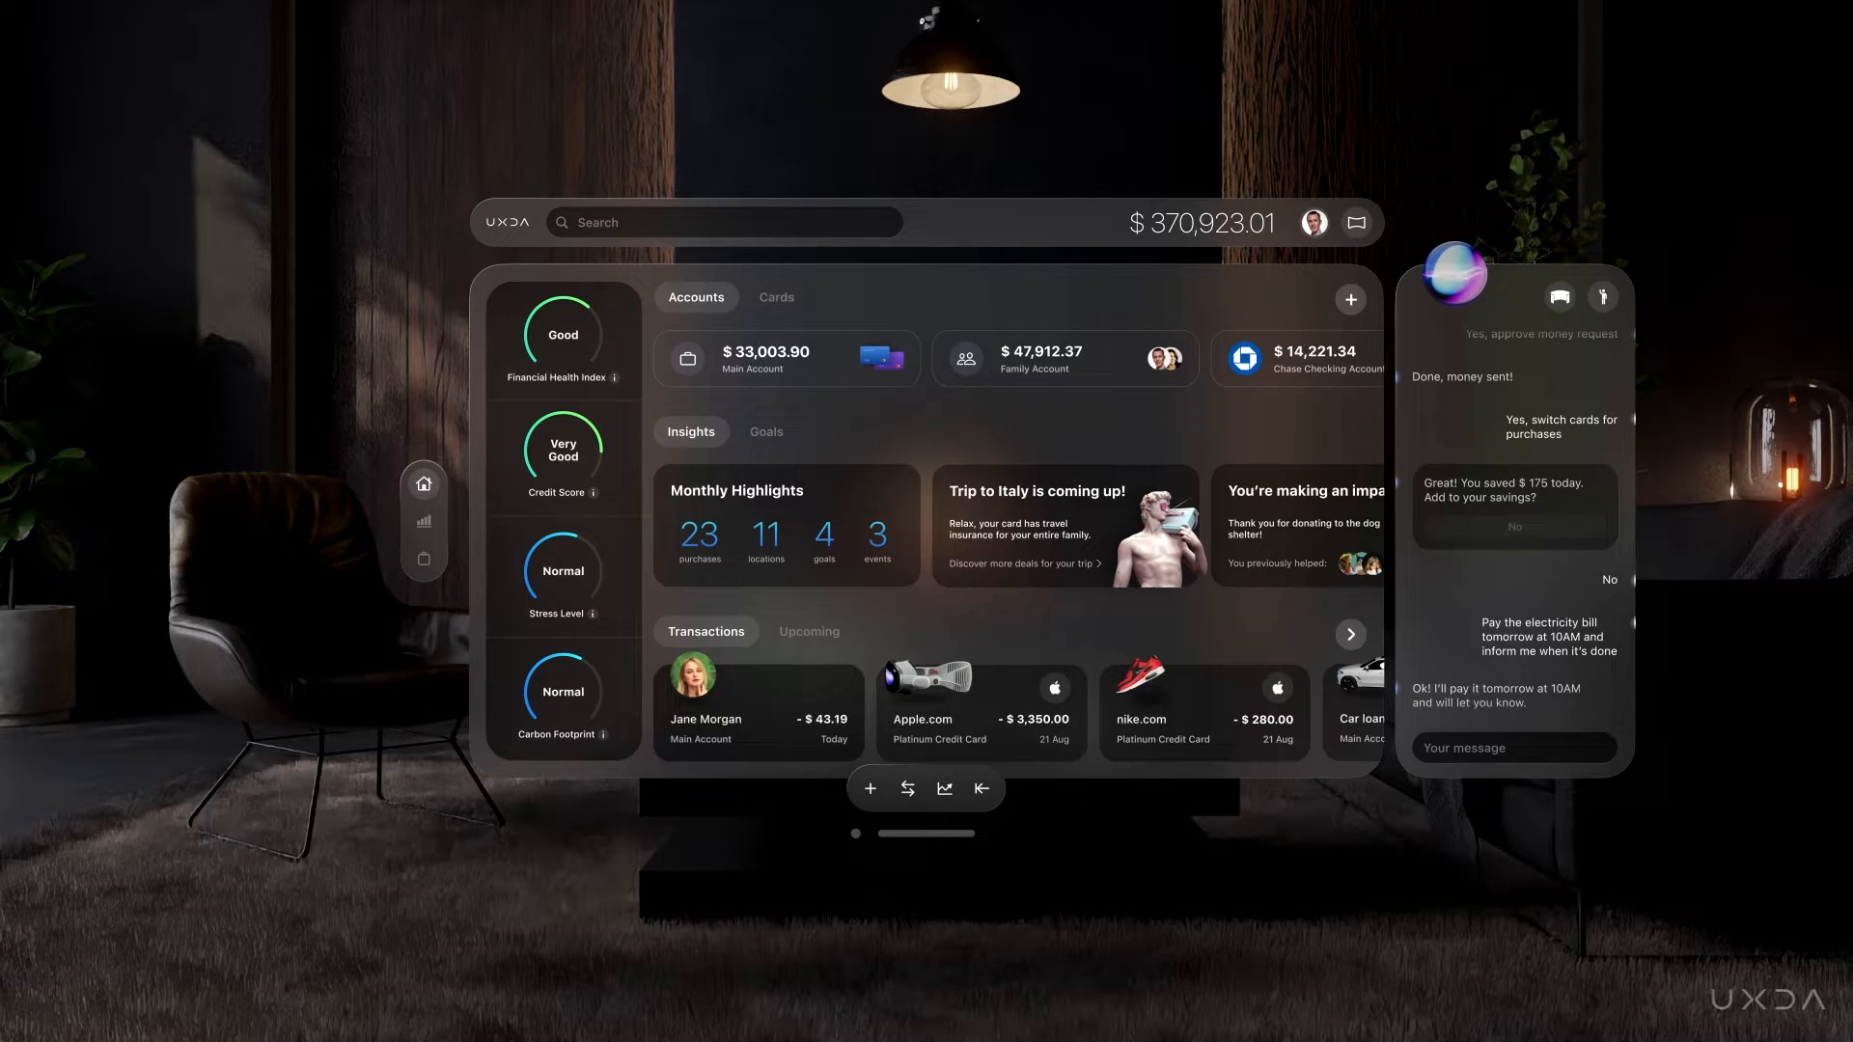
Scroll the dashboard and switch to the Marketplace section in the side navigation.
scroll(down, 3)
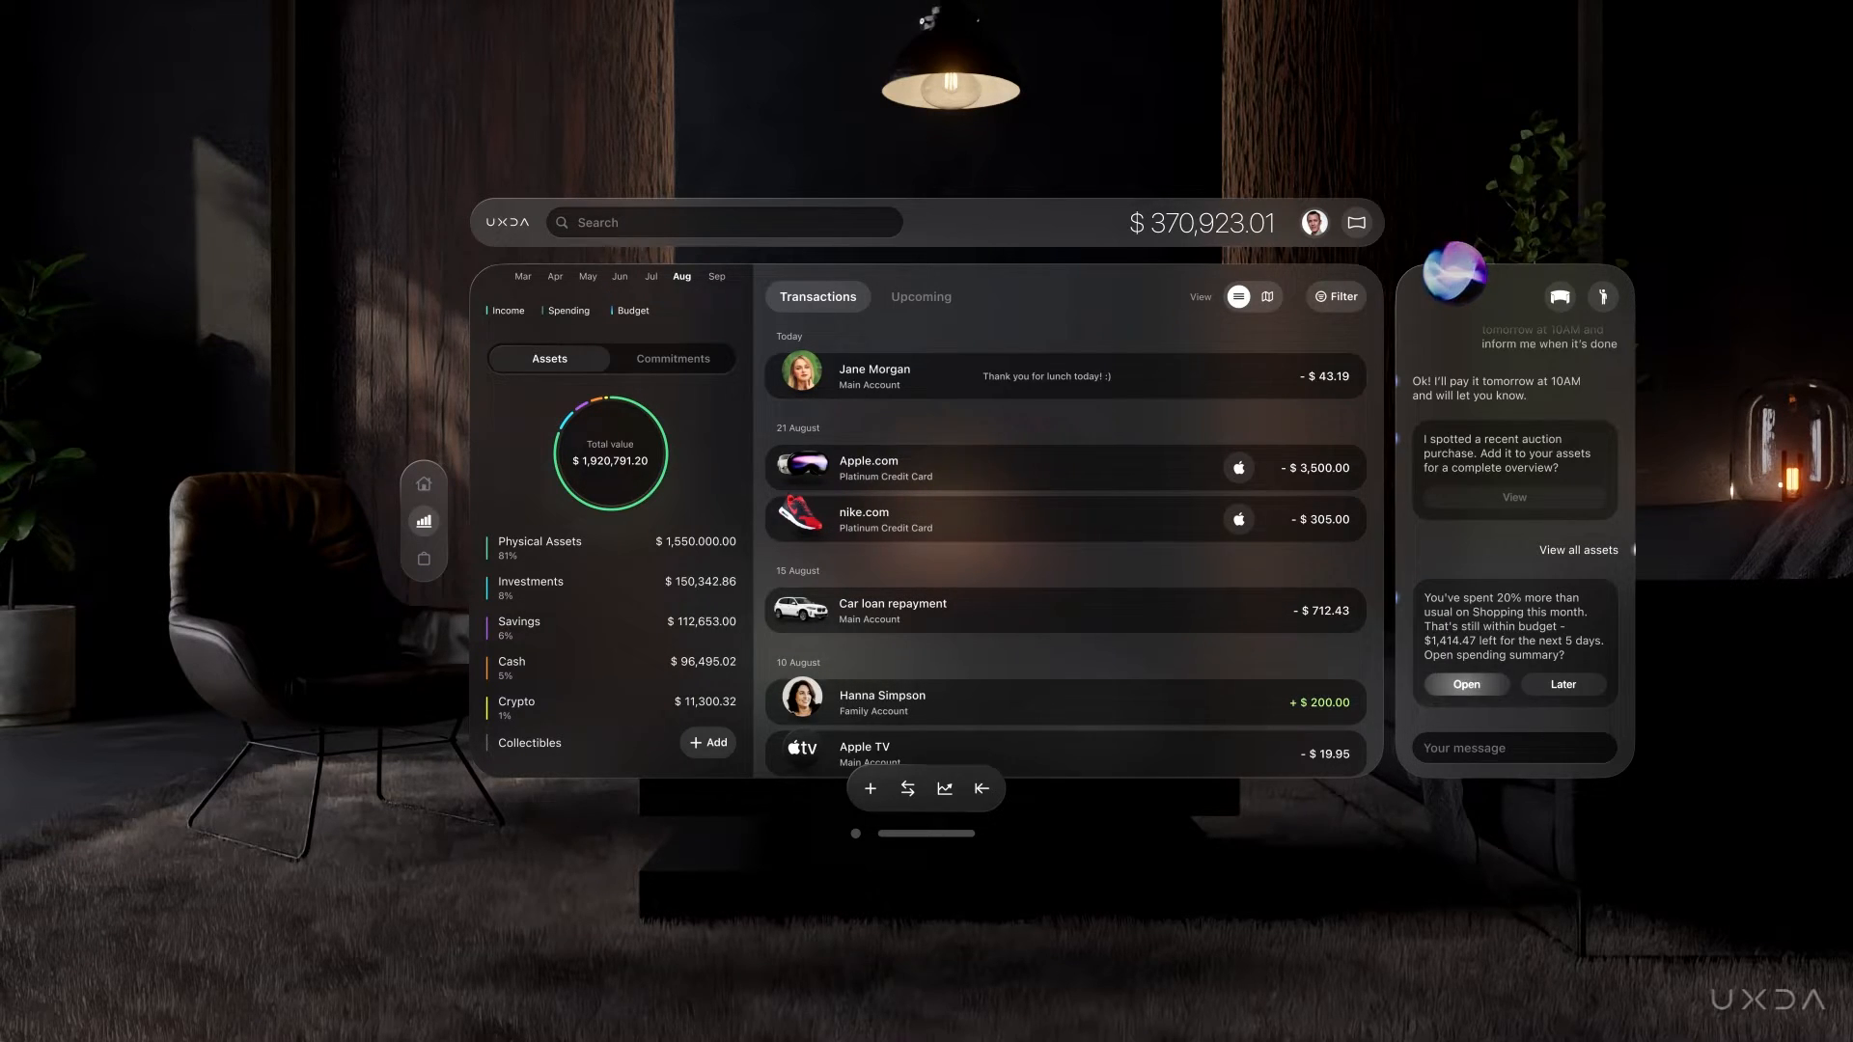
click(646, 296)
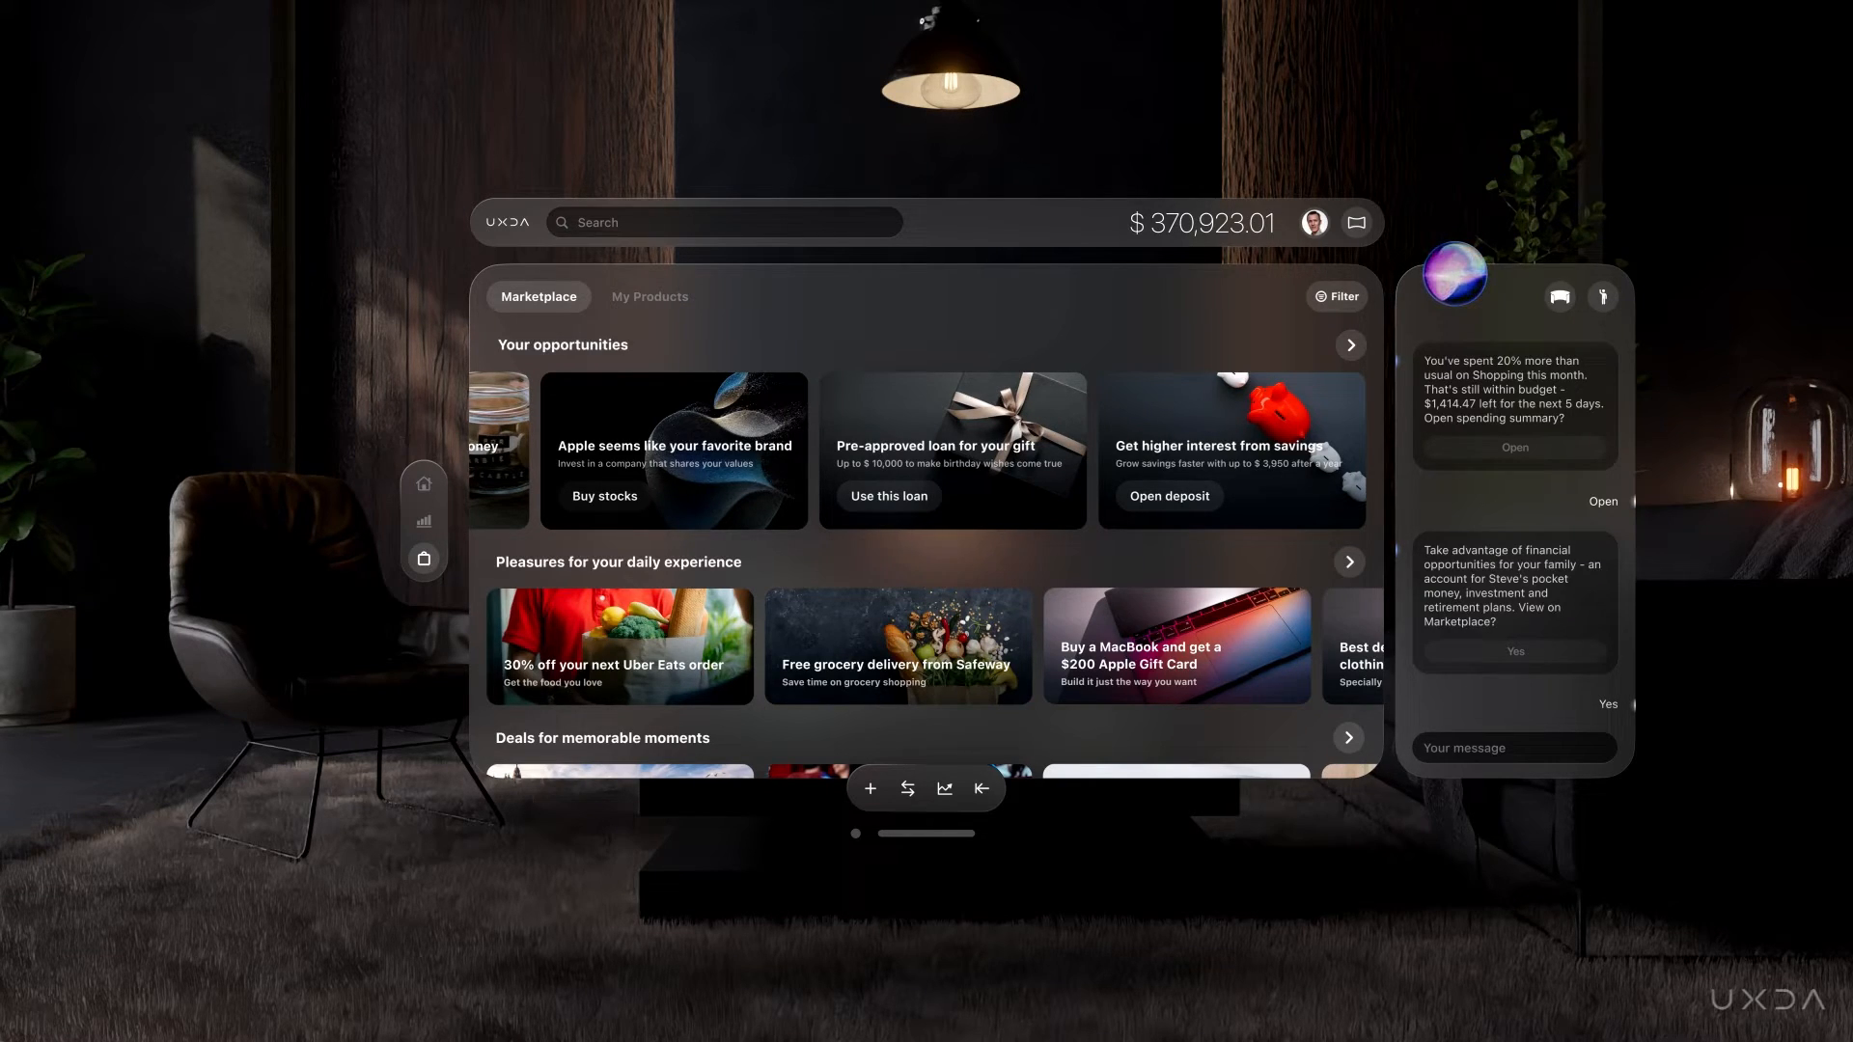
Return from Marketplace to the Snapshot overview dashboard.
click(422, 483)
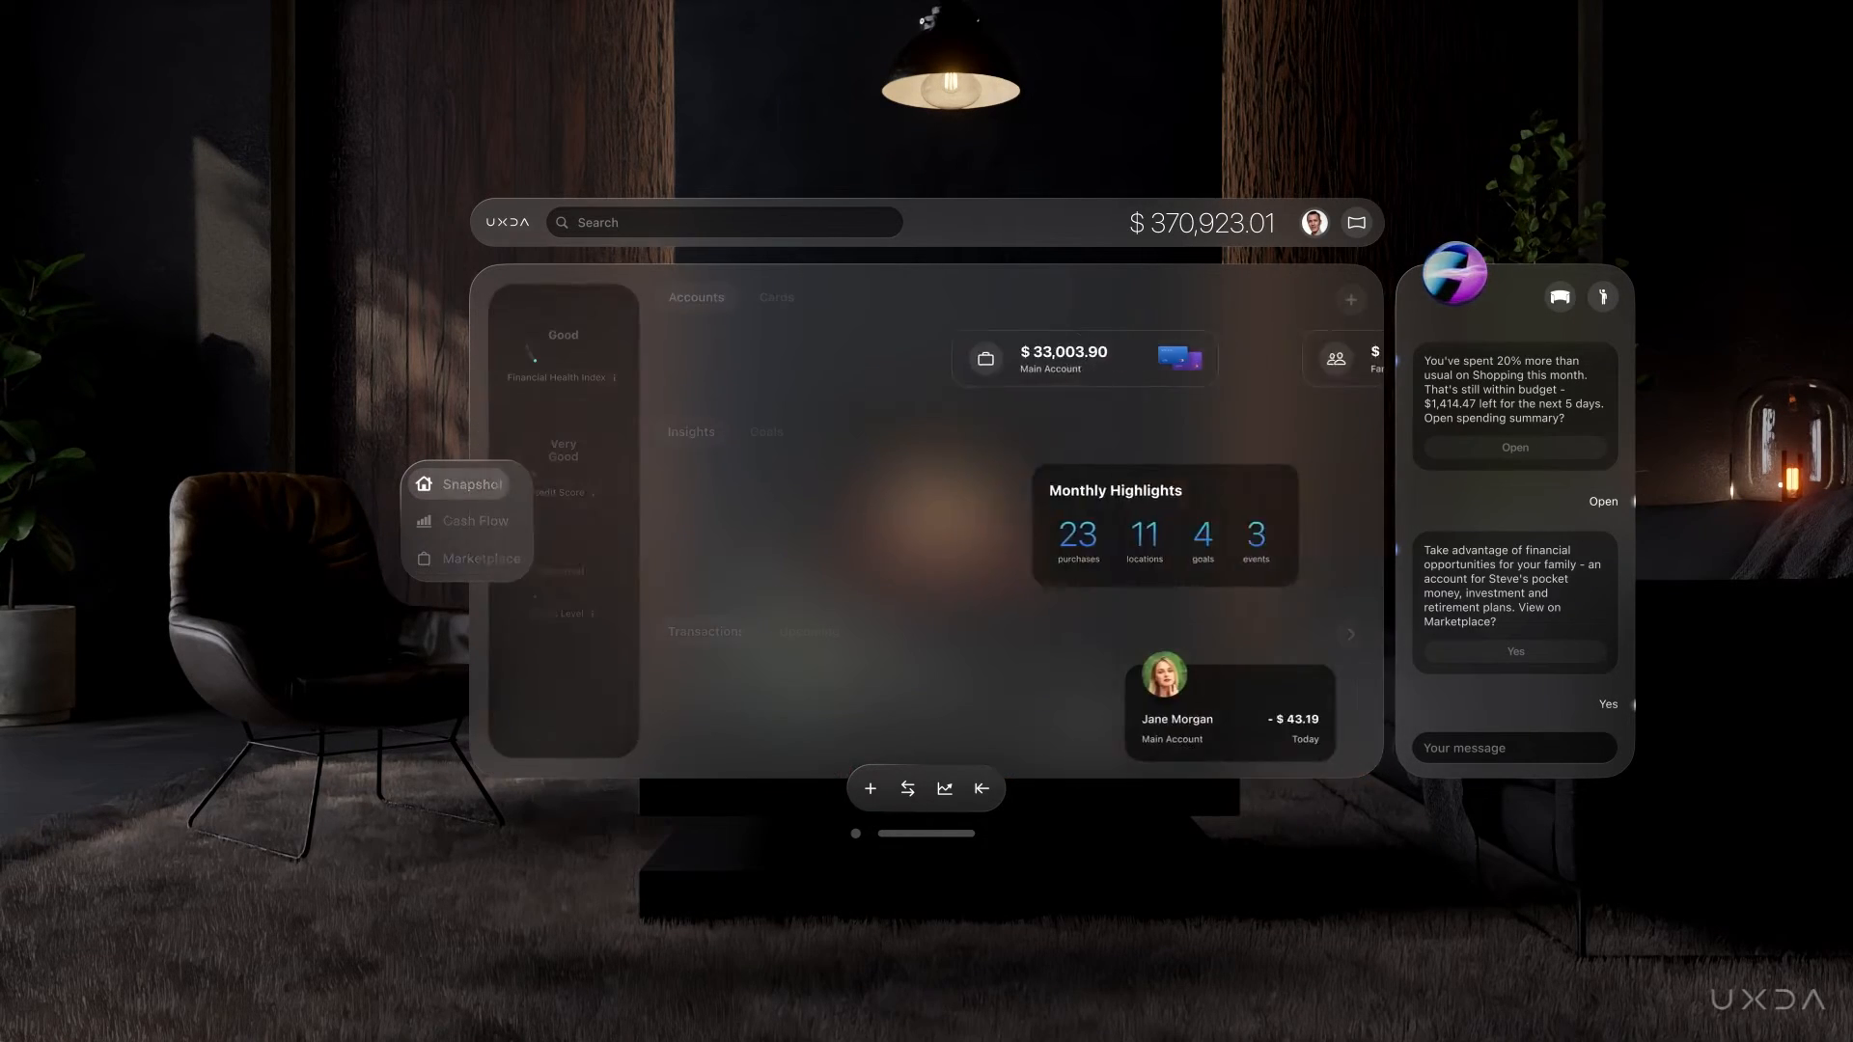